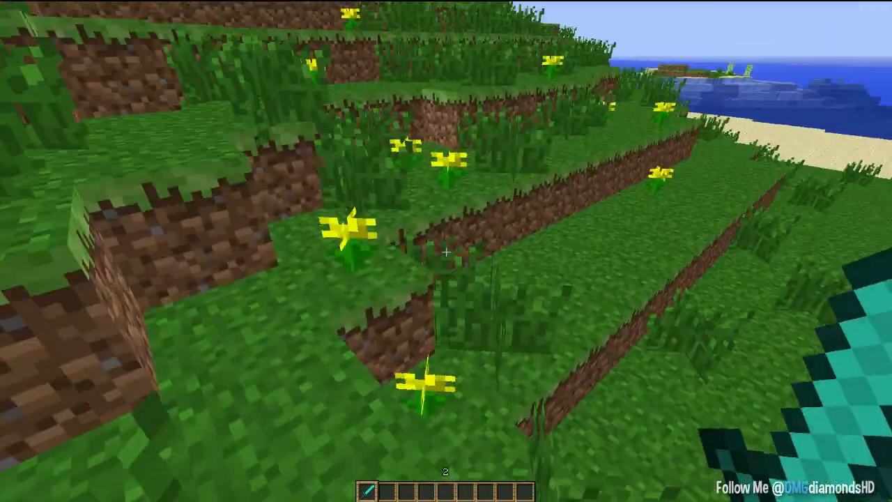
{"action": "mouse_move", "coordinate": [446, 250]}
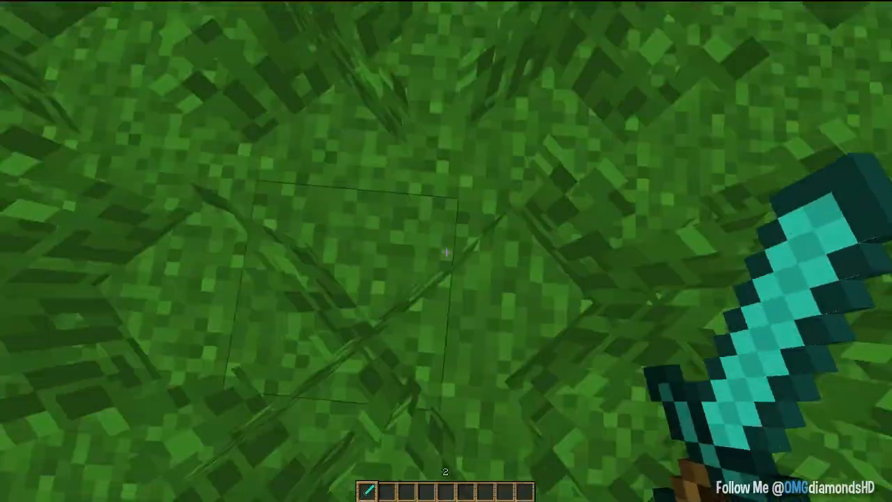
{"action": "mouse_move", "coordinate": [446, 251]}
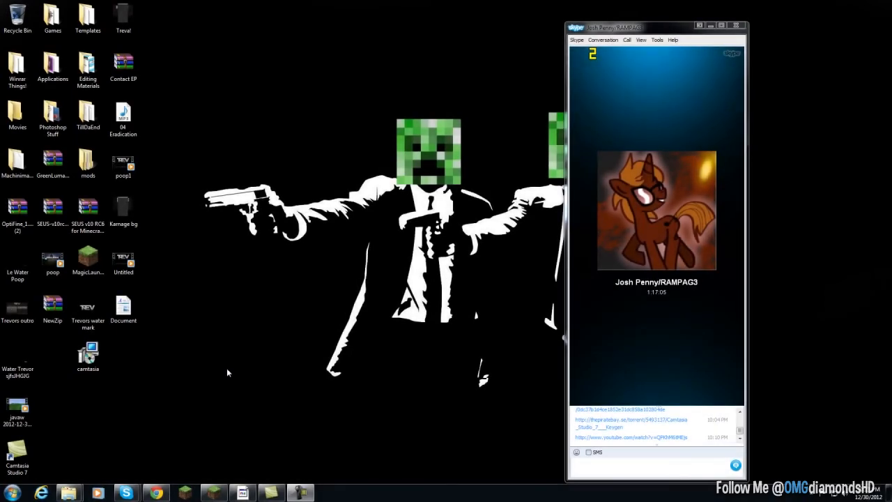
Open the AppData Roaming folder by searching %appdata% from the Start menu
{"action": "left_click", "coordinate": [87, 209]}
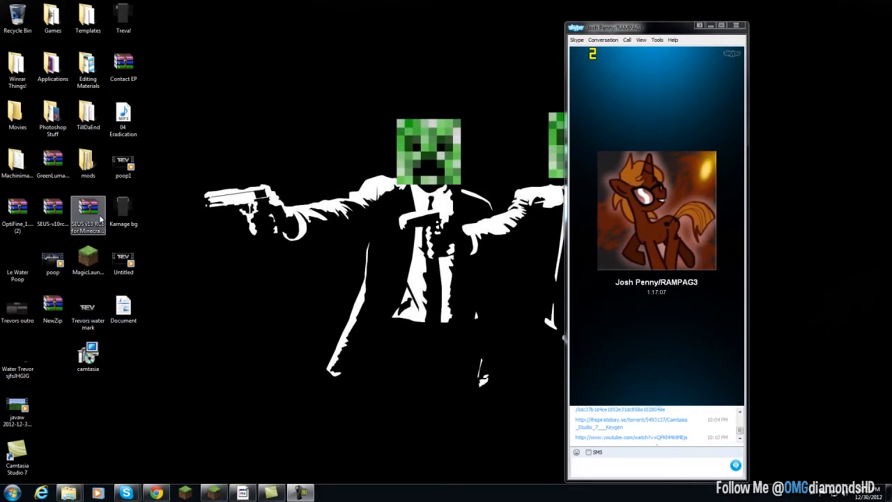
{"action": "left_click", "coordinate": [87, 356]}
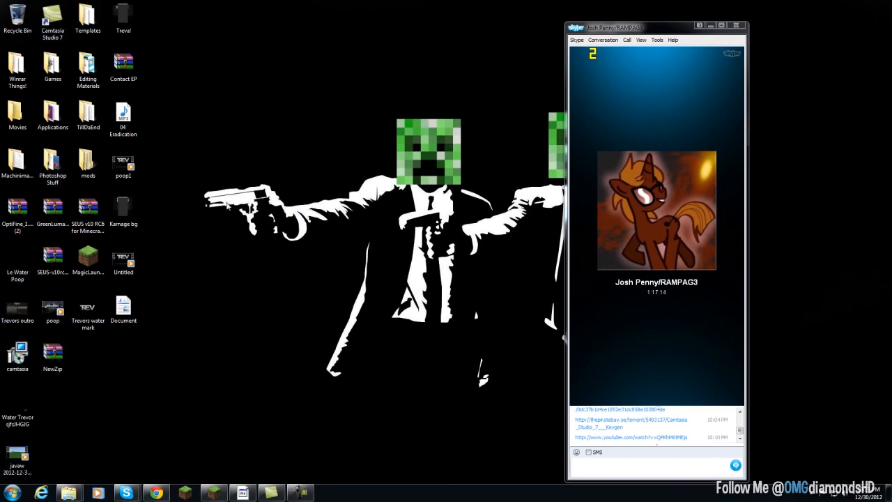
{"action": "left_click", "coordinate": [10, 492]}
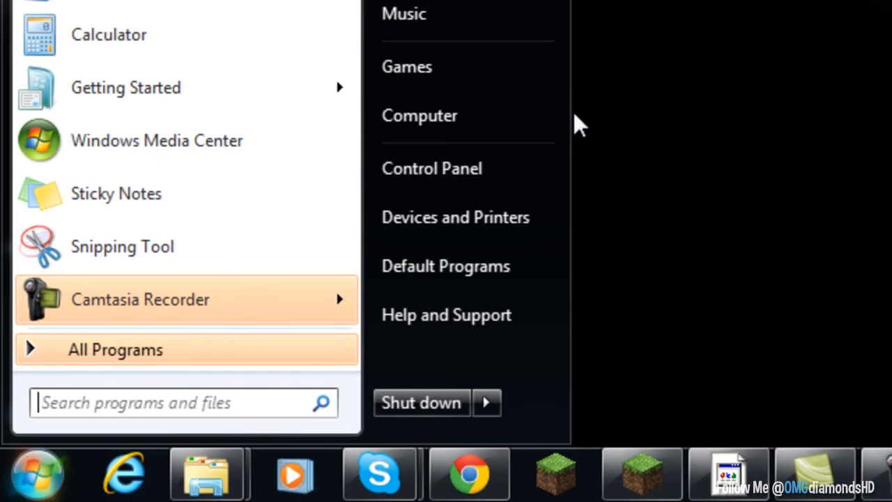
{"action": "type", "text": "%a"}
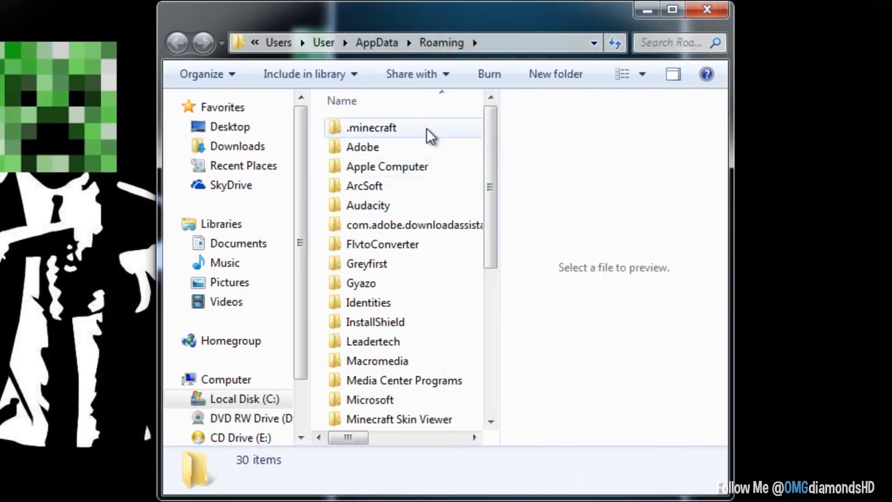
Open minecraft.jar from the .minecraft bin folder with WinRAR
{"action": "double_click", "coordinate": [371, 127]}
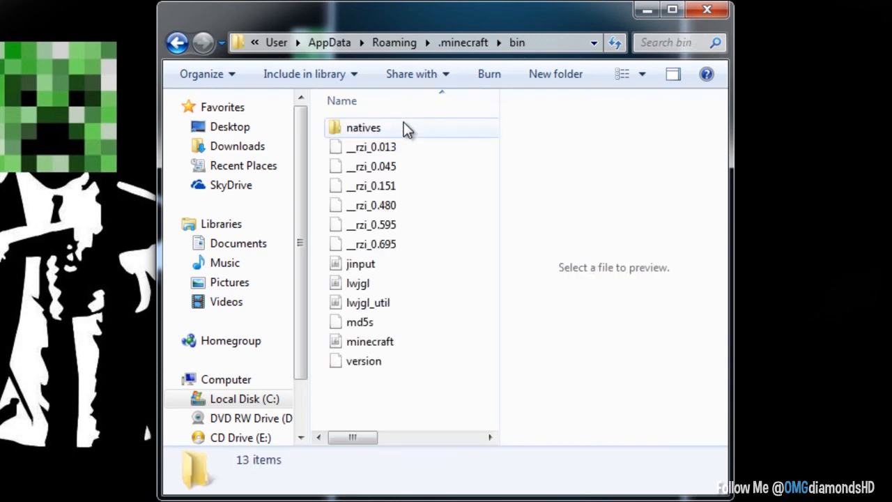
{"action": "right_click", "coordinate": [367, 342]}
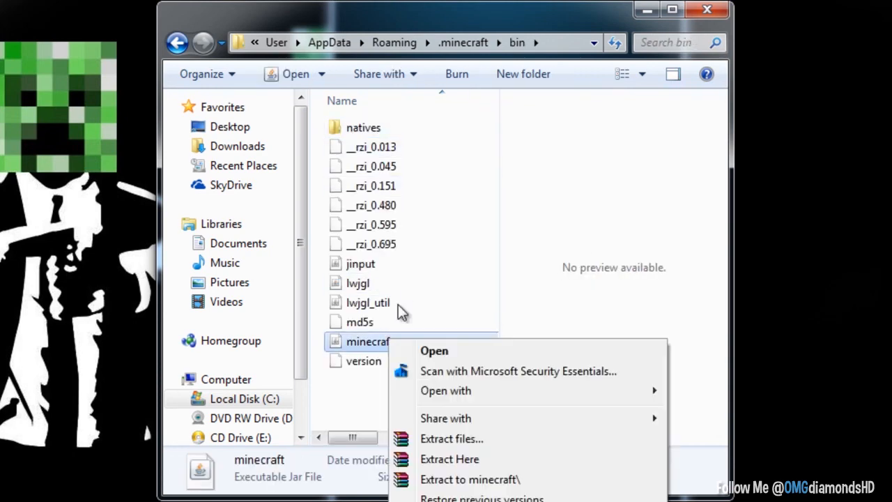
{"action": "mouse_move", "coordinate": [472, 478]}
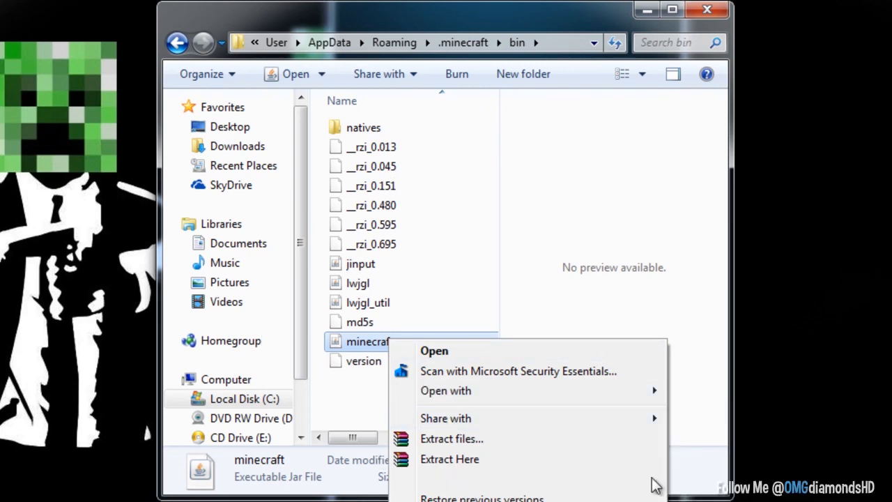
{"action": "mouse_move", "coordinate": [527, 418]}
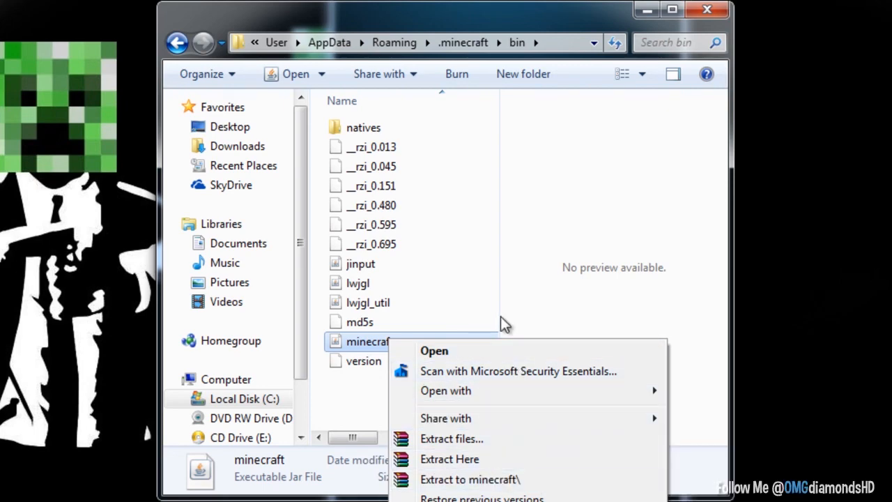
{"action": "mouse_move", "coordinate": [494, 354]}
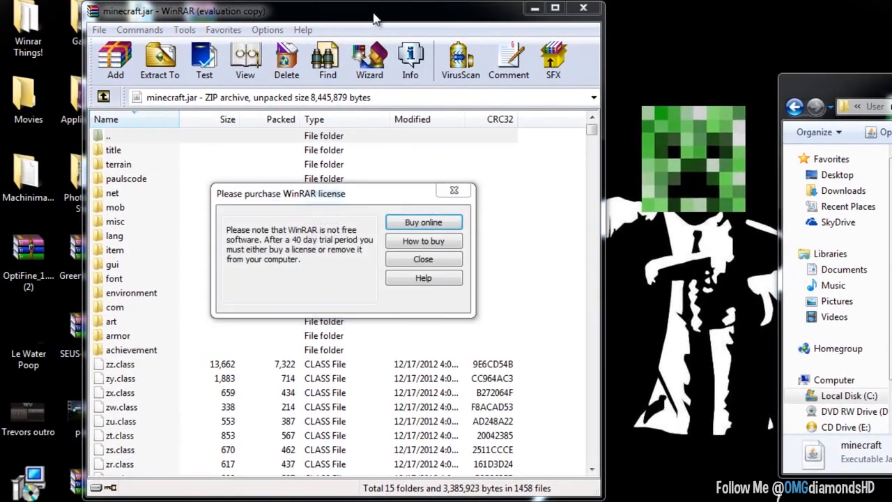
Dismiss WinRAR's license reminder and drag the OptiFine files into minecraft.jar
{"action": "left_click", "coordinate": [423, 259]}
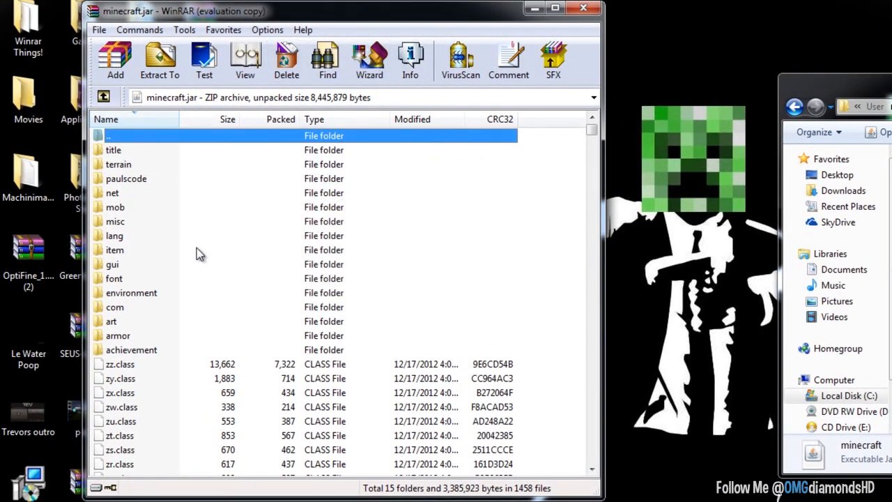
{"action": "left_click", "coordinate": [115, 250]}
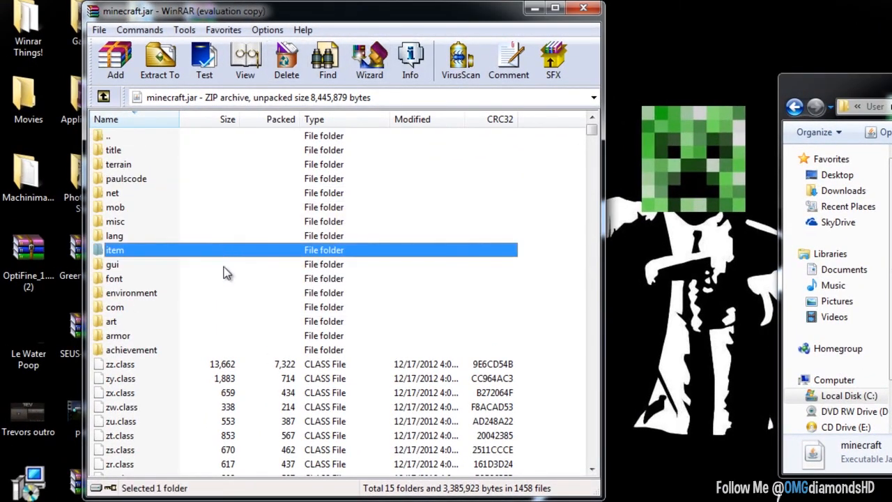
{"action": "left_click_drag", "start_coordinate": [342, 12], "coordinate": [753, 16]}
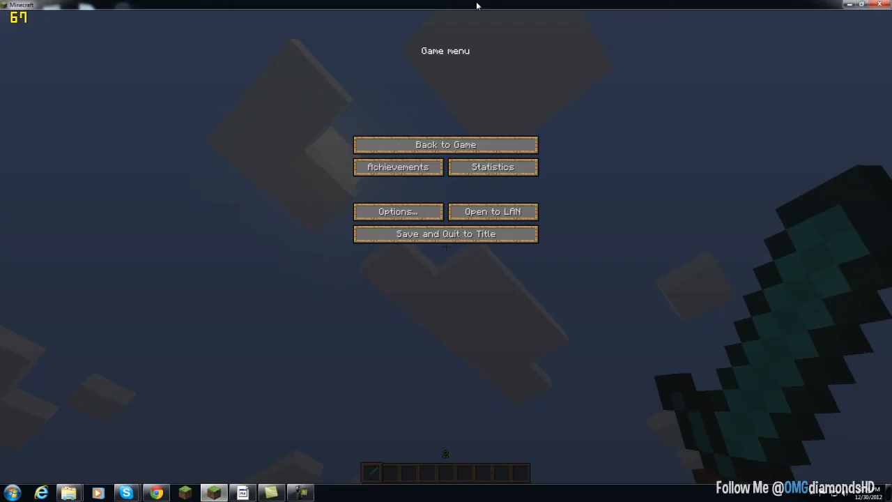
Take Minecraft out of full screen and launch Task Manager by searching 'task'
{"action": "left_click", "coordinate": [445, 144]}
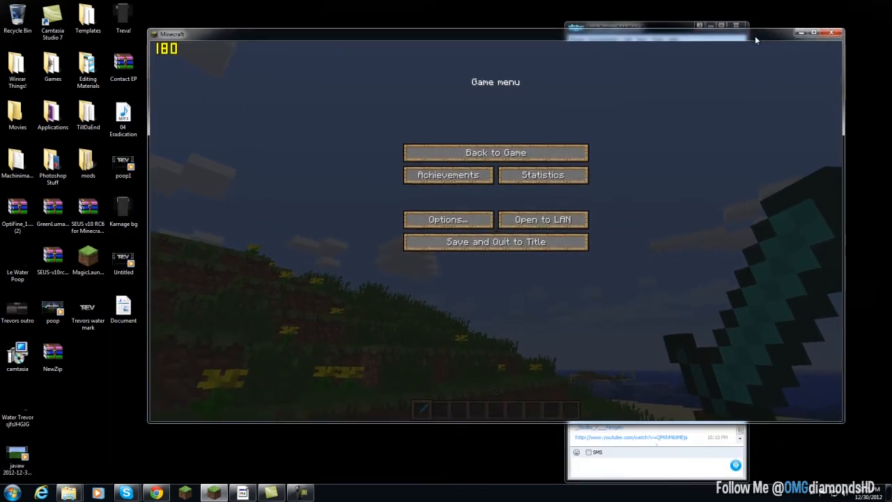
{"action": "left_click", "coordinate": [11, 489]}
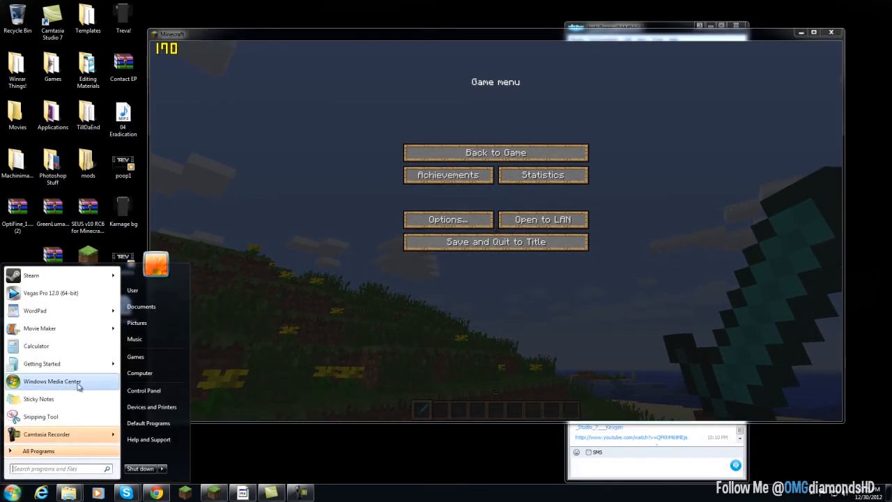
{"action": "type", "text": "task"}
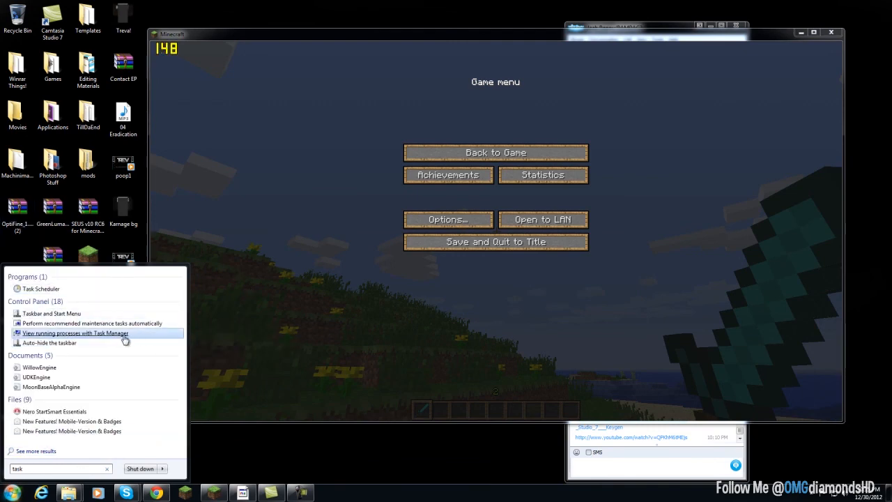
{"action": "left_click", "coordinate": [74, 333]}
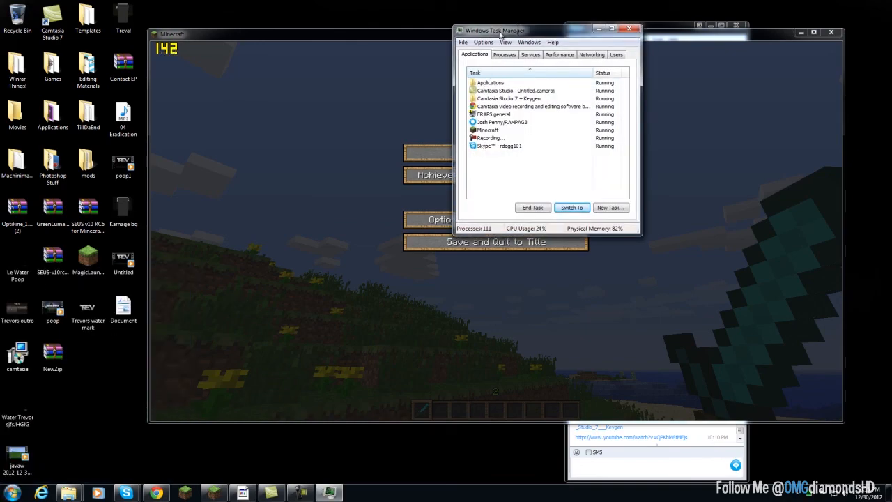
Give Minecraft's javaw.exe process High priority, close Task Manager and bring up the game menu
{"action": "right_click", "coordinate": [487, 130]}
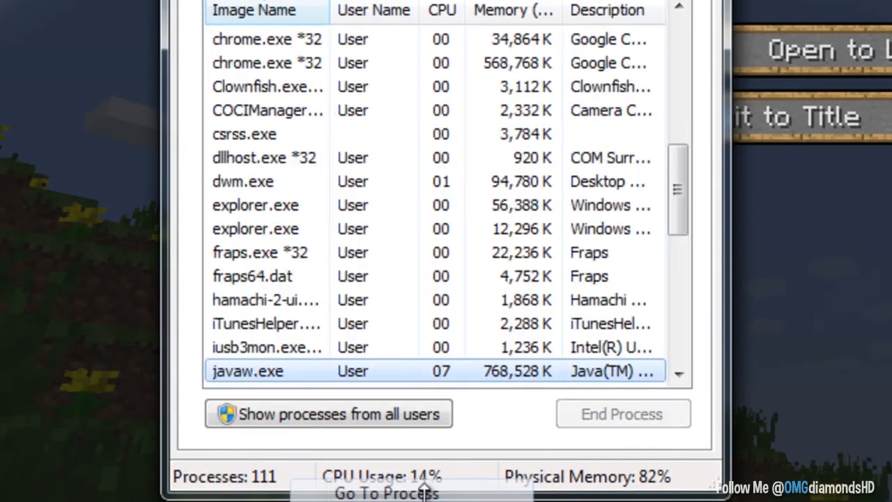
{"action": "right_click", "coordinate": [248, 371]}
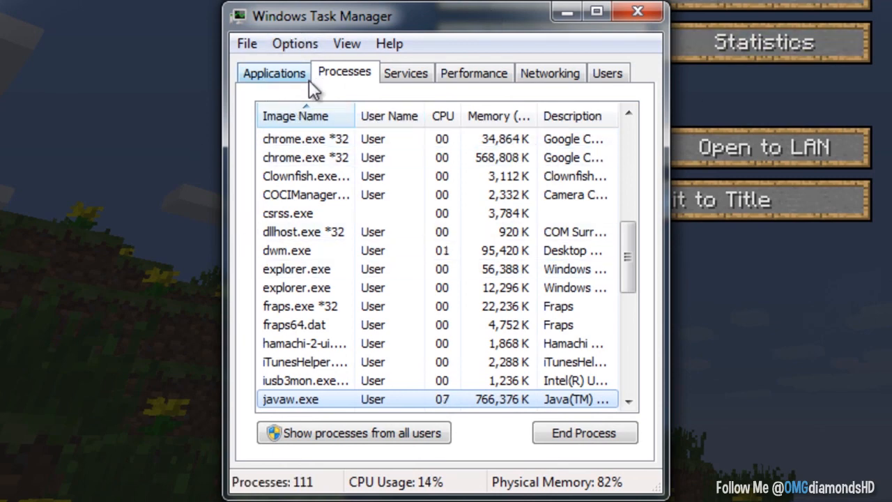
{"action": "left_click", "coordinate": [274, 72]}
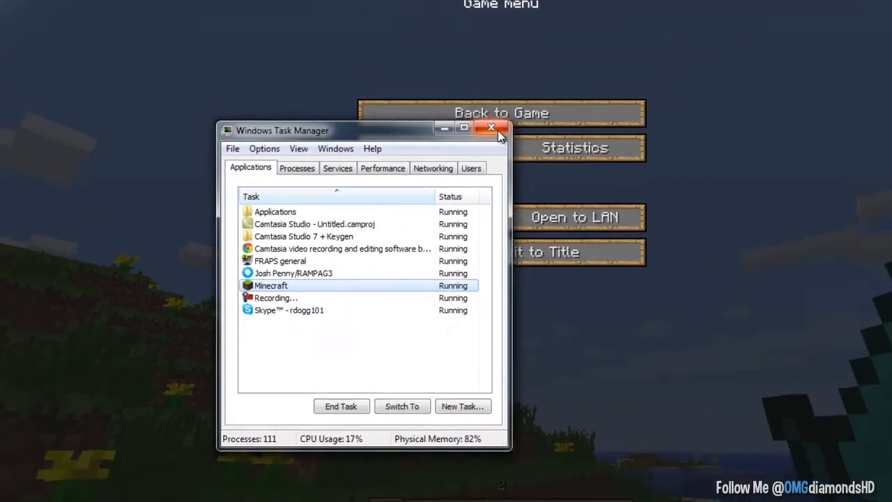
{"action": "left_click", "coordinate": [491, 128]}
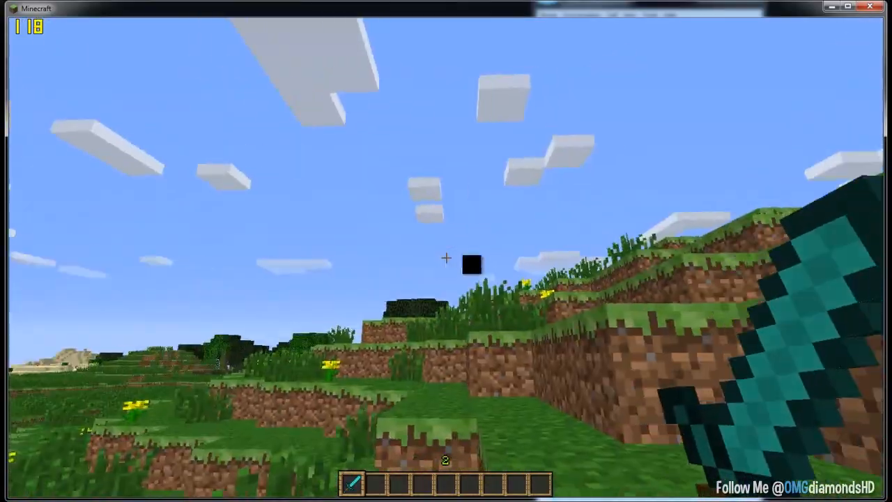
{"action": "key", "text": "Escape"}
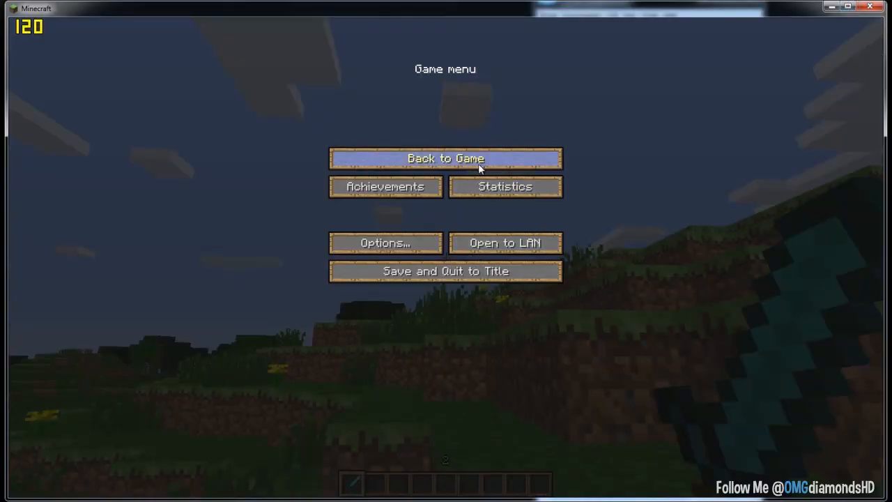